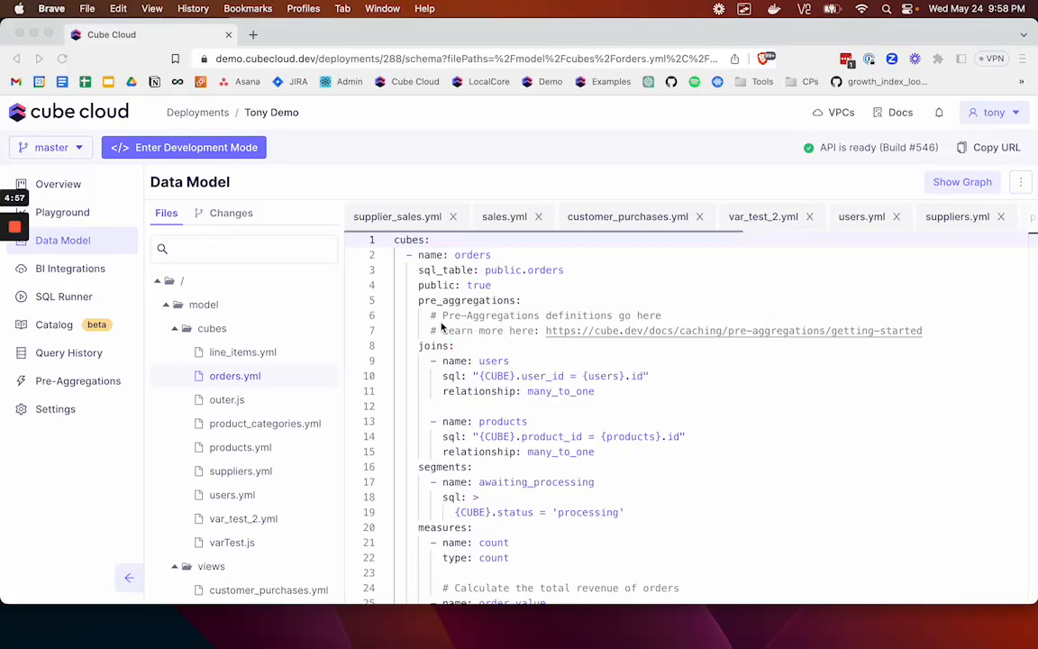
pyautogui.moveTo(324, 314)
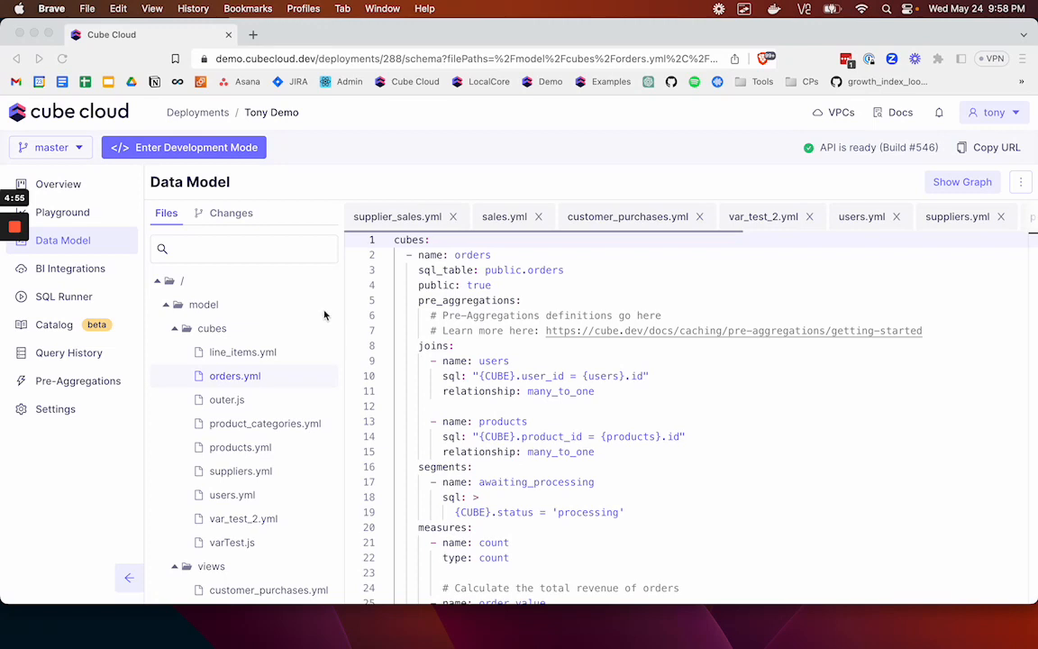
pyautogui.moveTo(244, 303)
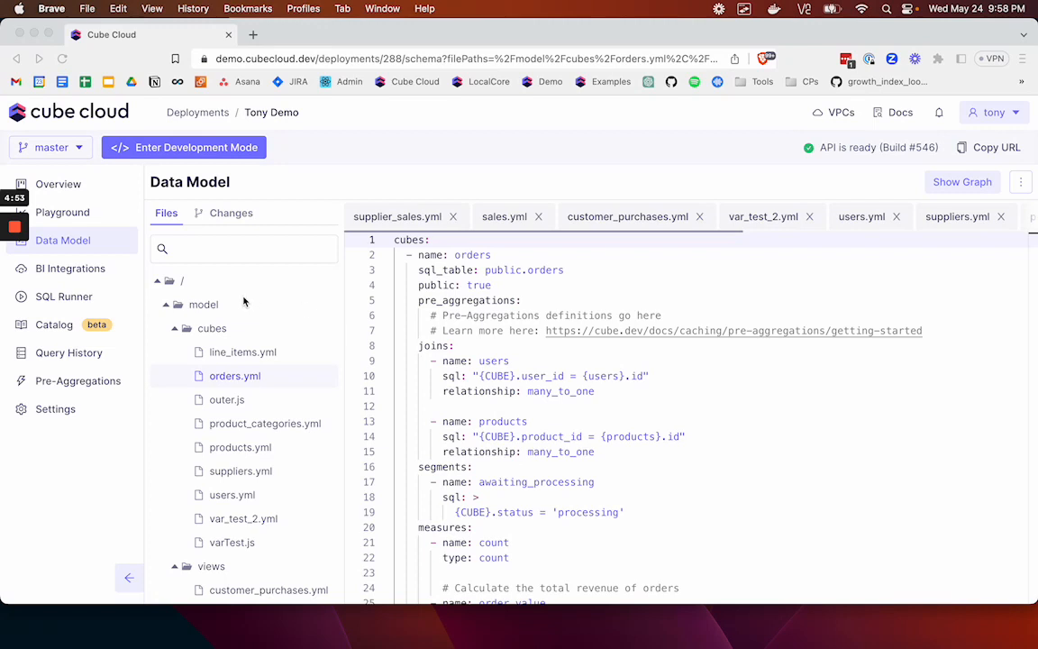
pyautogui.moveTo(191, 301)
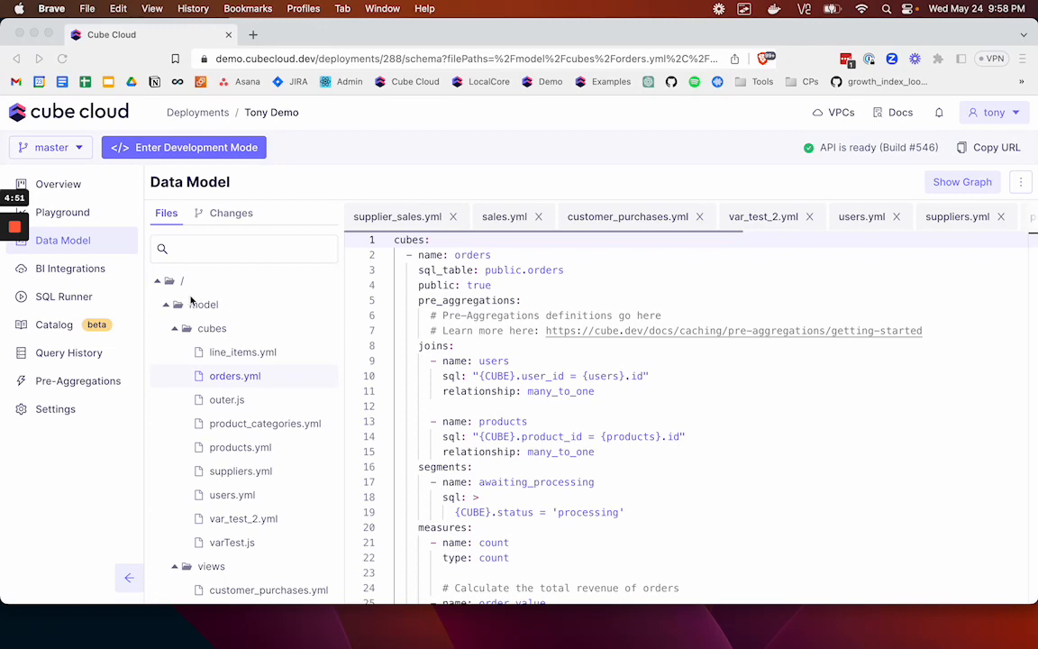
pyautogui.moveTo(97, 281)
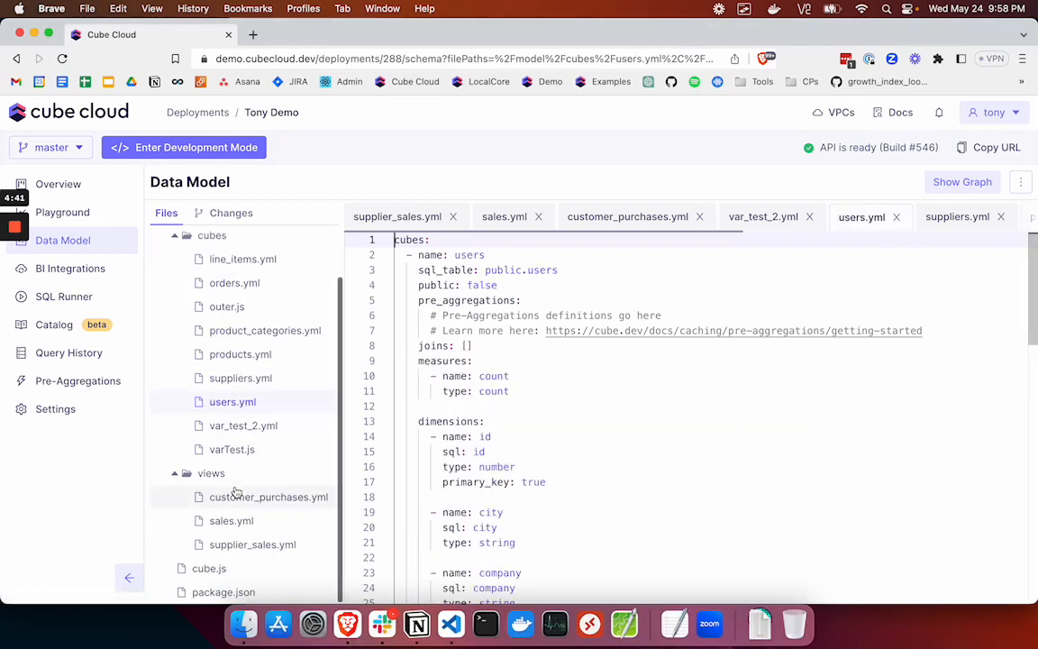
# - View the sales.yml definition, then return to the deployment Overview page
pyautogui.click(230, 519)
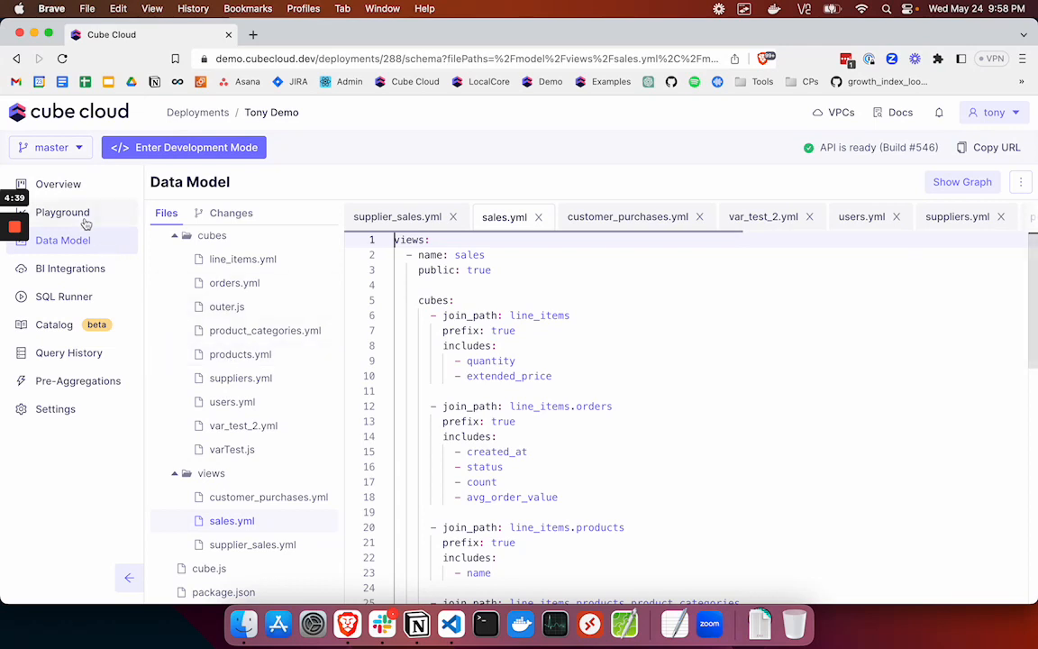
pyautogui.click(58, 184)
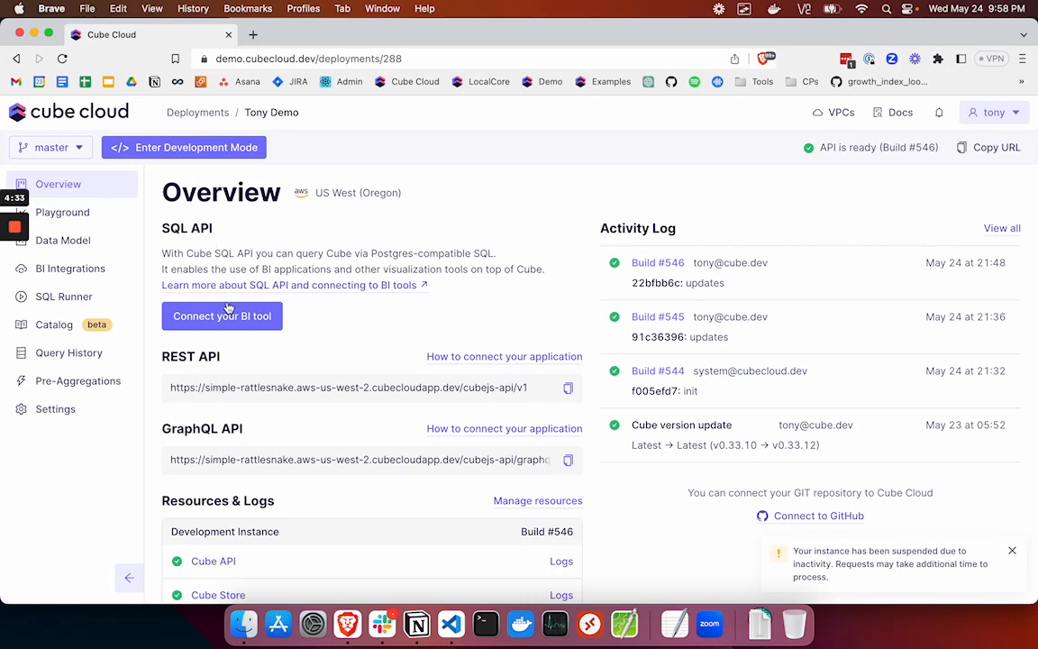
# - Review the SQL API host, port, database and user under 'Connect your BI tool', then switch to VS Code
pyautogui.click(222, 315)
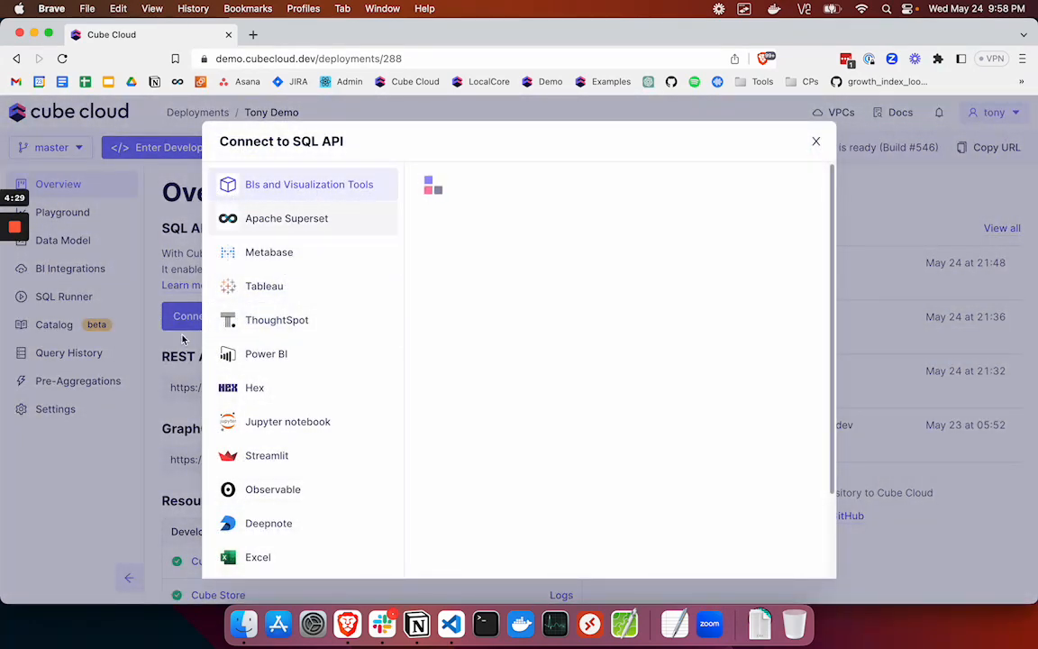
pyautogui.moveTo(324, 235)
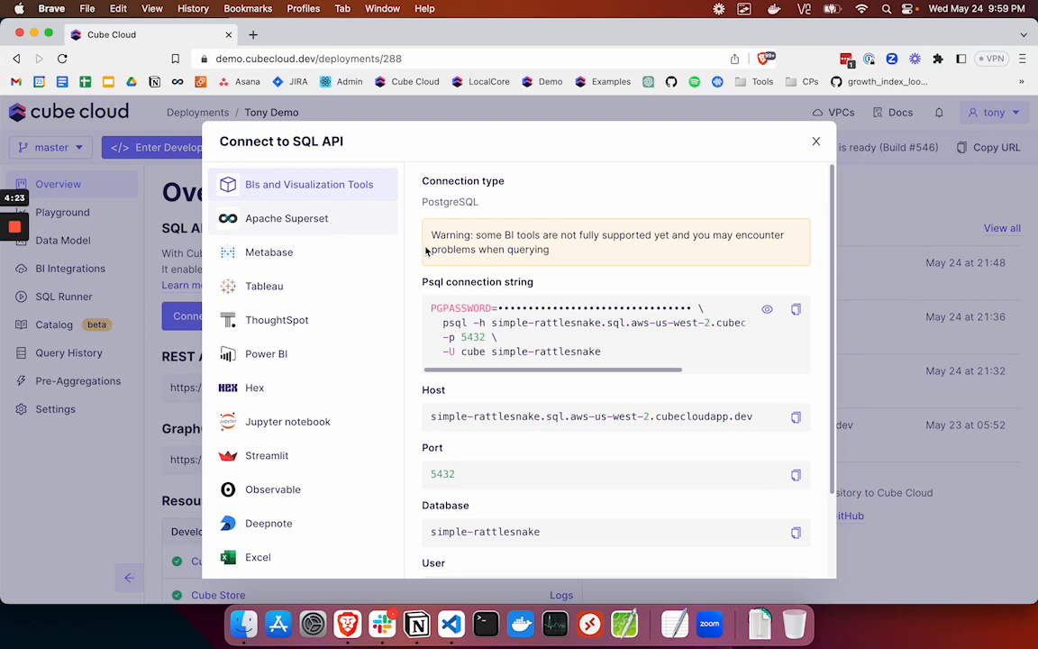
pyautogui.moveTo(645, 438)
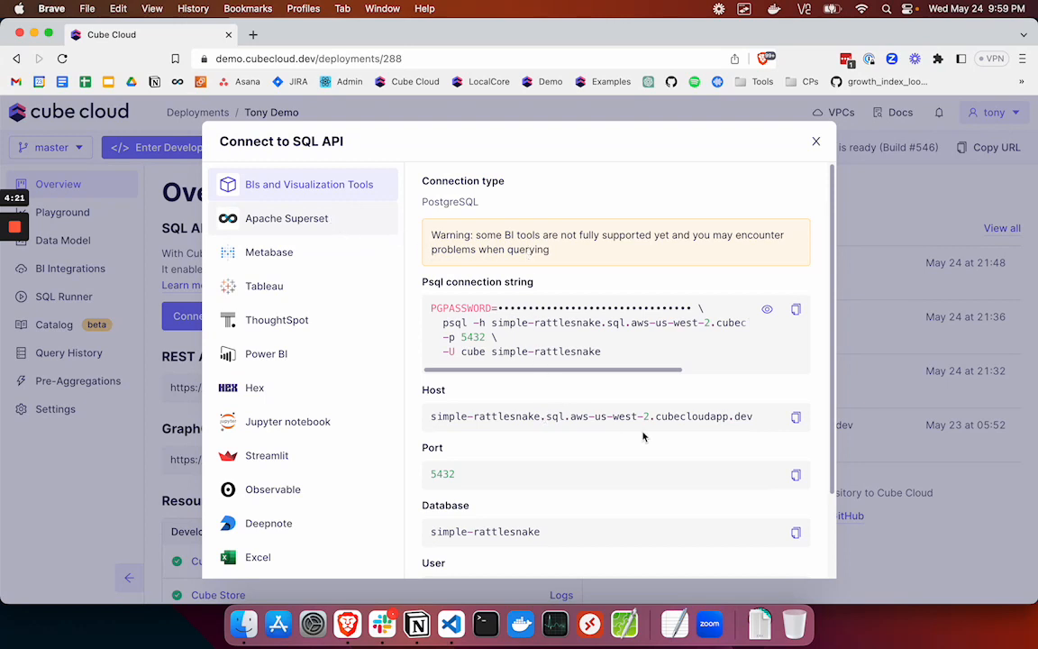
pyautogui.scroll(-3)
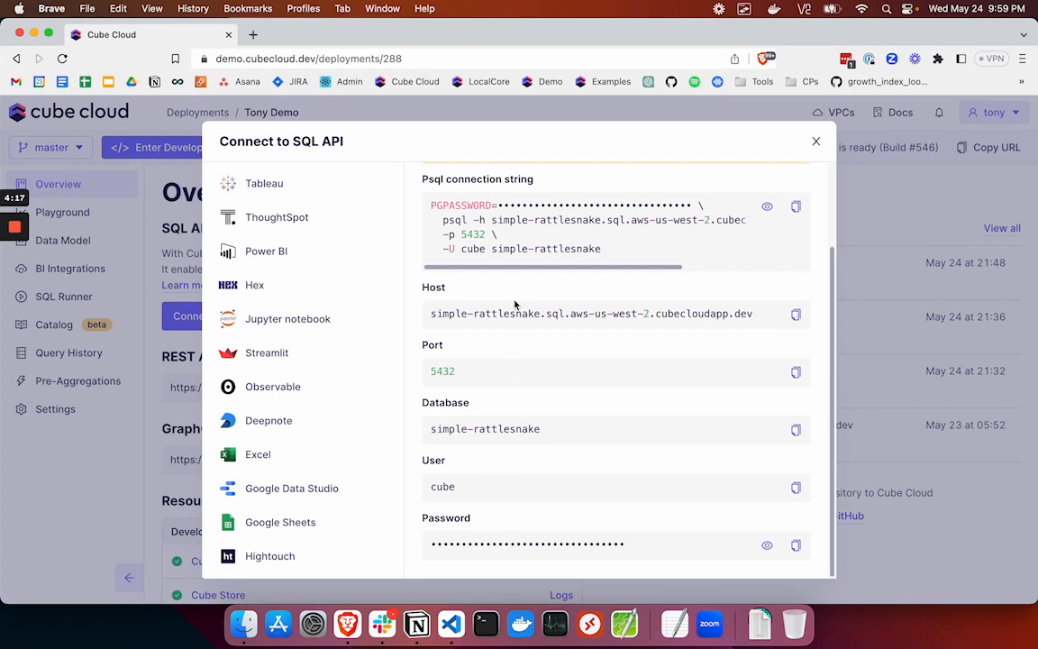
pyautogui.click(310, 184)
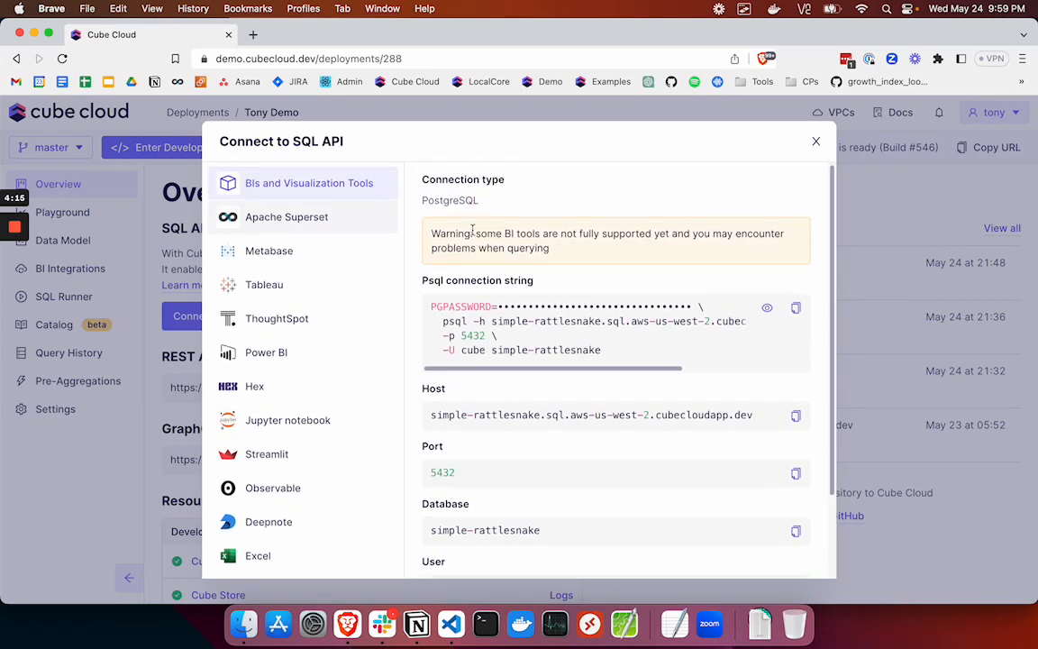
pyautogui.moveTo(552, 364)
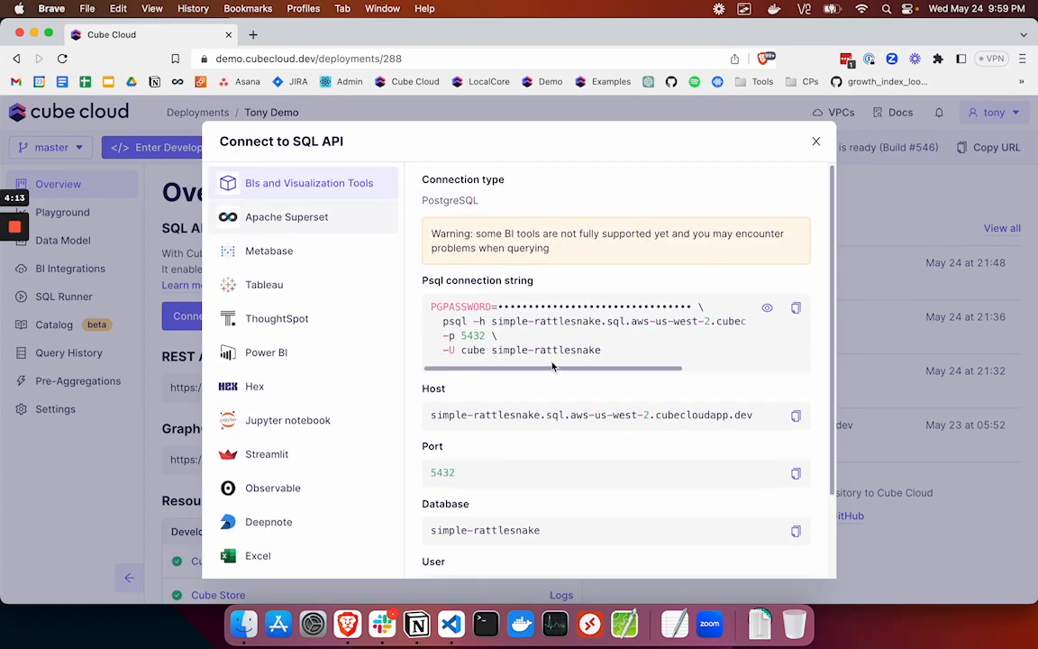
pyautogui.press('cmd+tab')
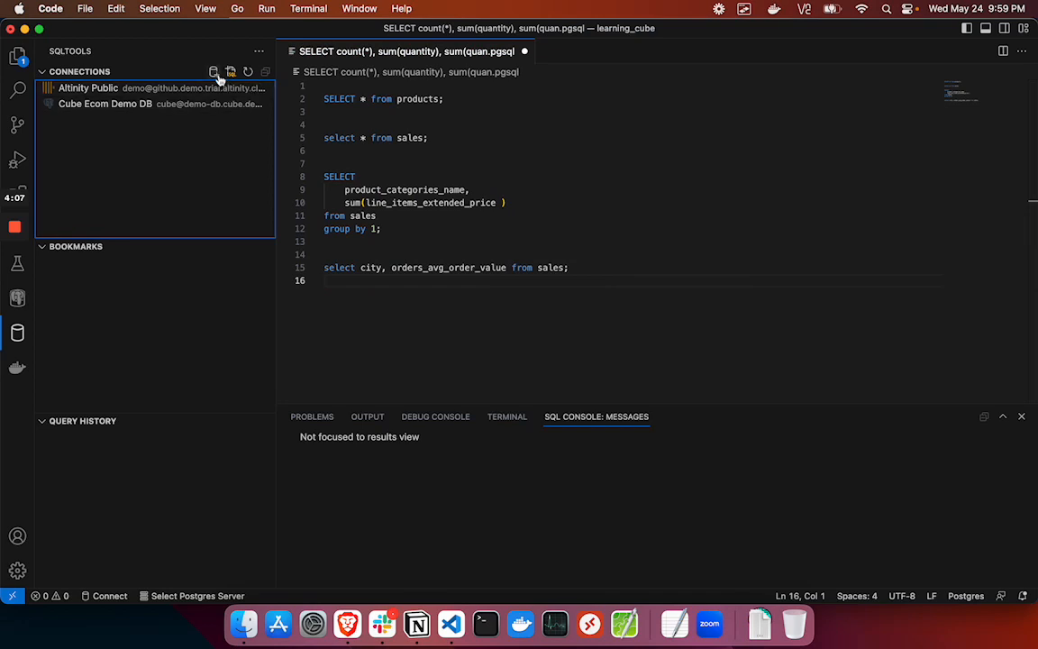
# - Add a new SQLTools connection and choose the PostgreSQL driver
pyautogui.click(212, 72)
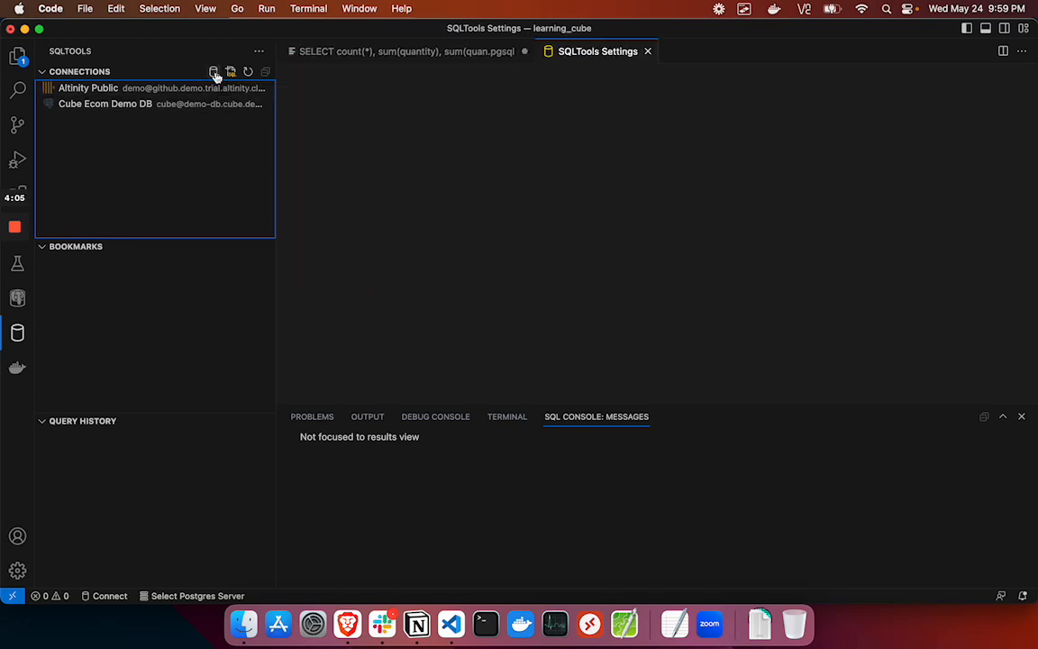
pyautogui.click(213, 72)
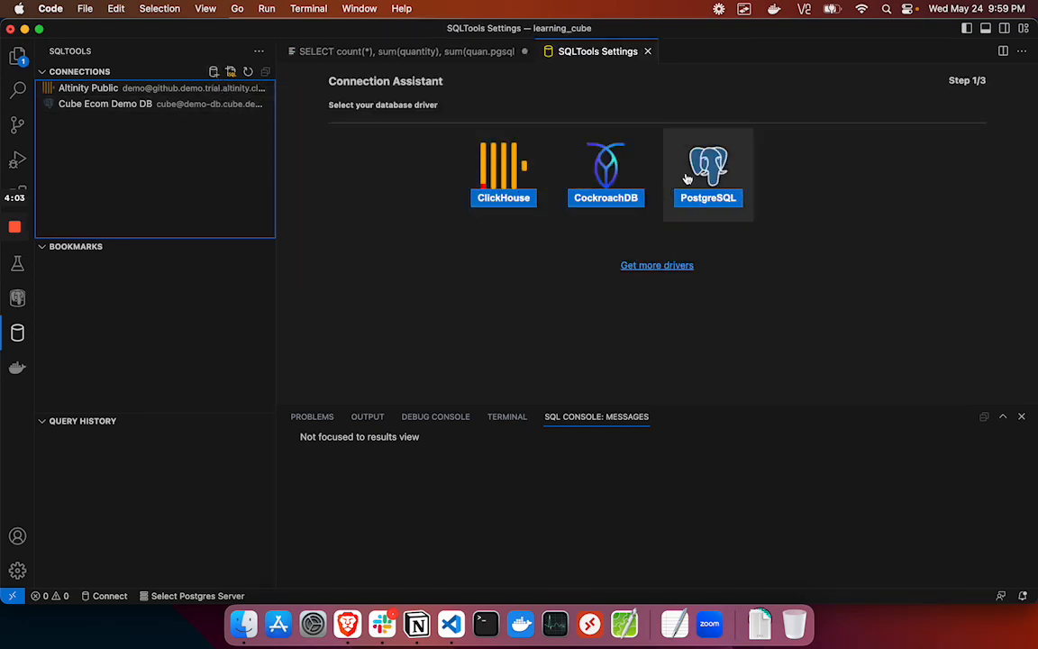
pyautogui.click(708, 171)
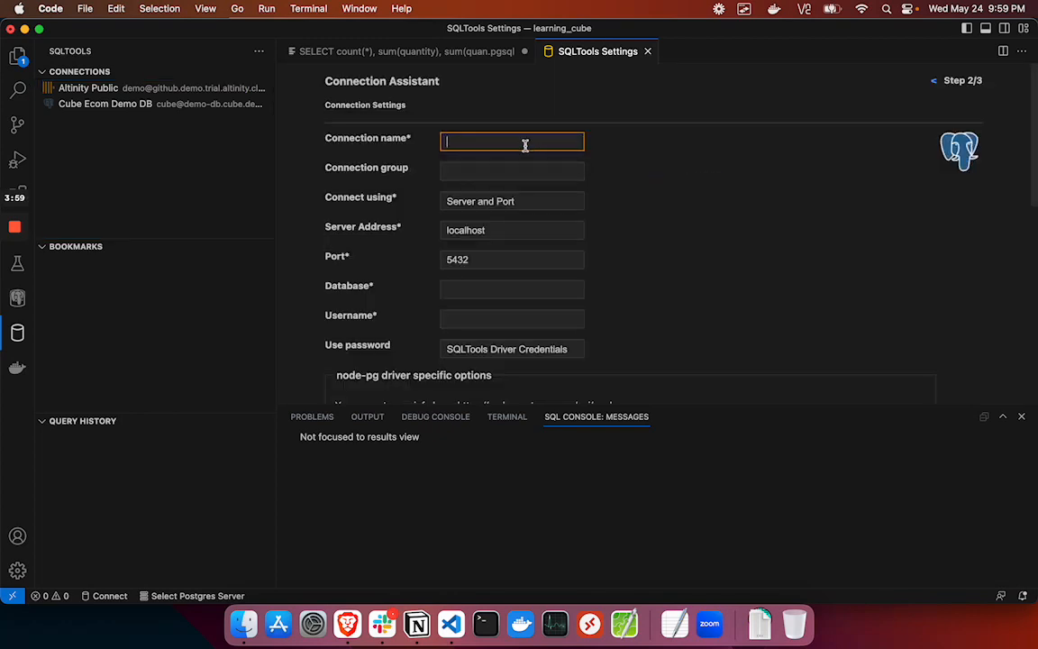
# - Enter name Cube-TonyDemo, the cubecloudapp.dev server address, database simple-rattlesnake and the password option
pyautogui.write('C')
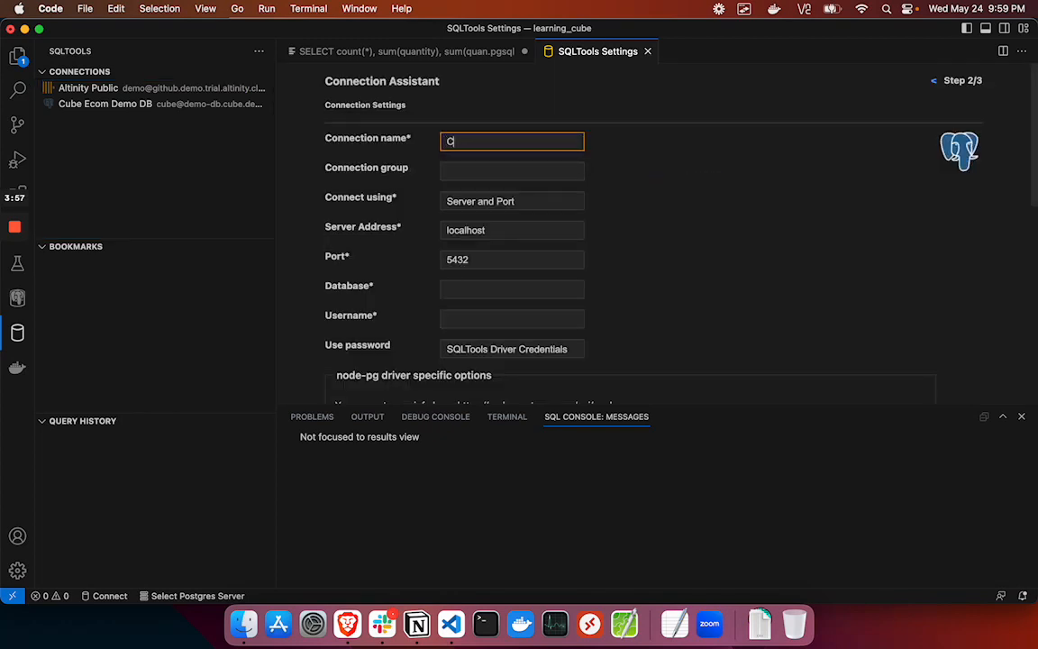
pyautogui.write('Cube-')
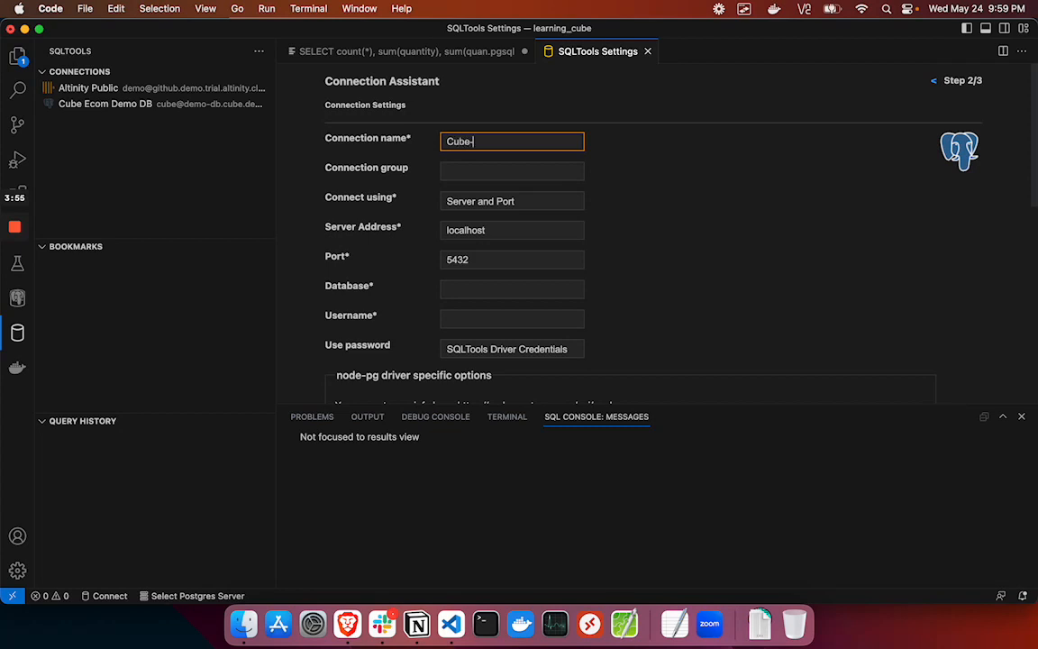
pyautogui.write('TonyDemo')
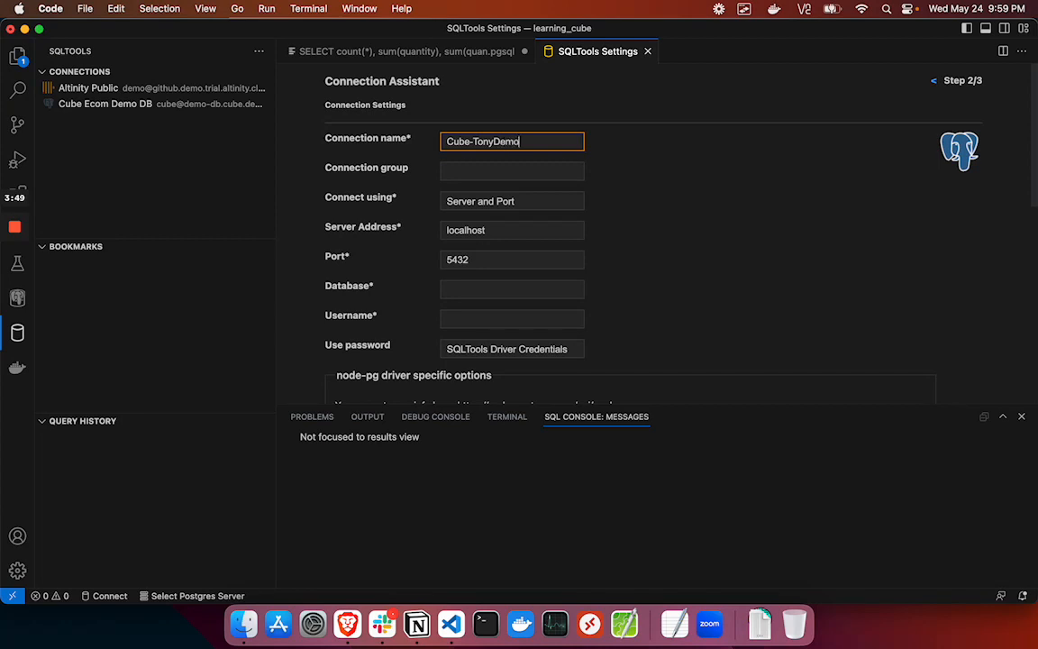
pyautogui.moveTo(482, 191)
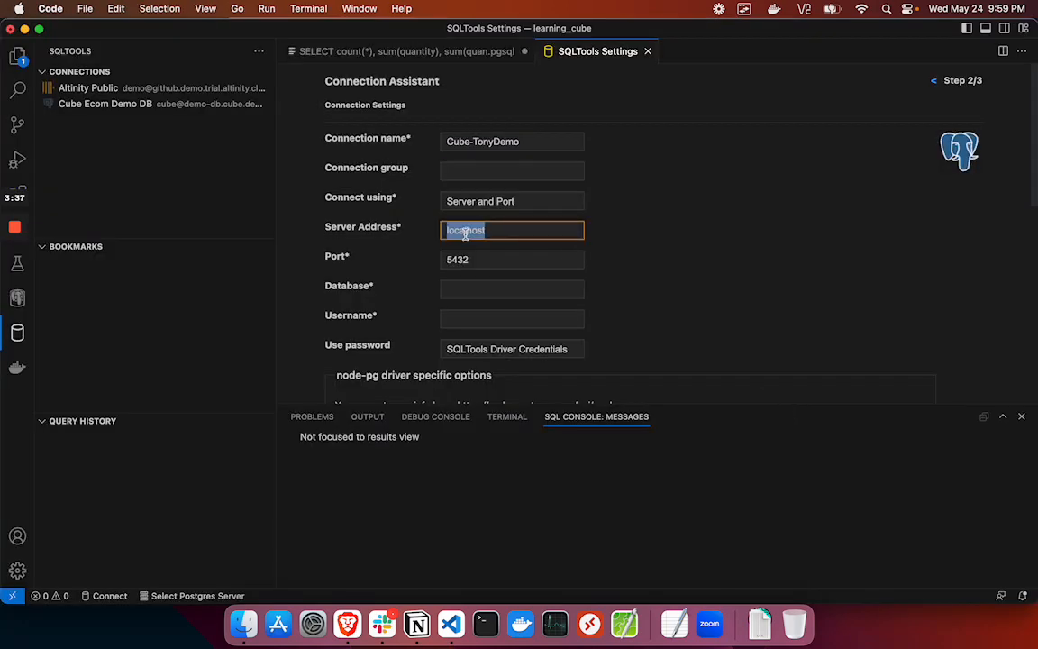
pyautogui.write('s-us-west-2.cubecloudapp.dev')
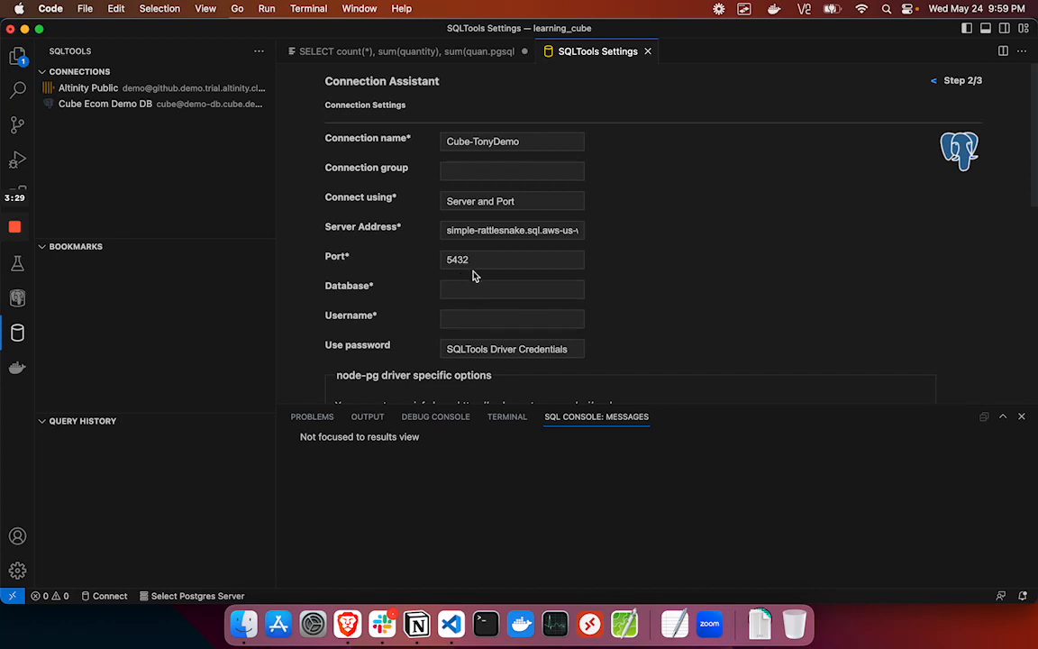
pyautogui.write('simple-rattlesnake')
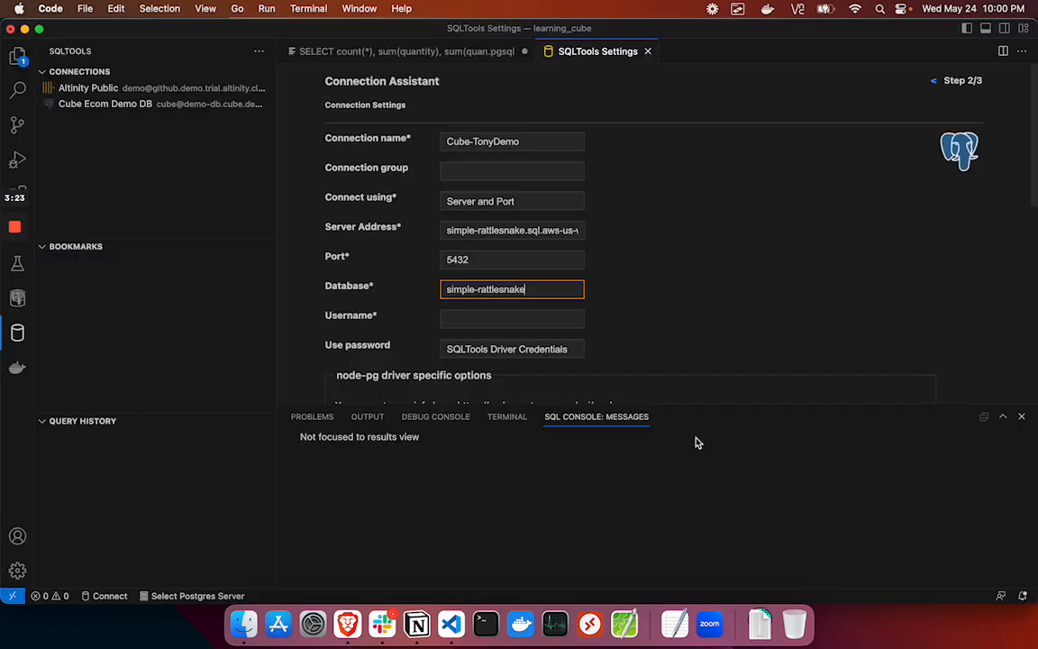
pyautogui.click(512, 321)
pyautogui.write('cube')
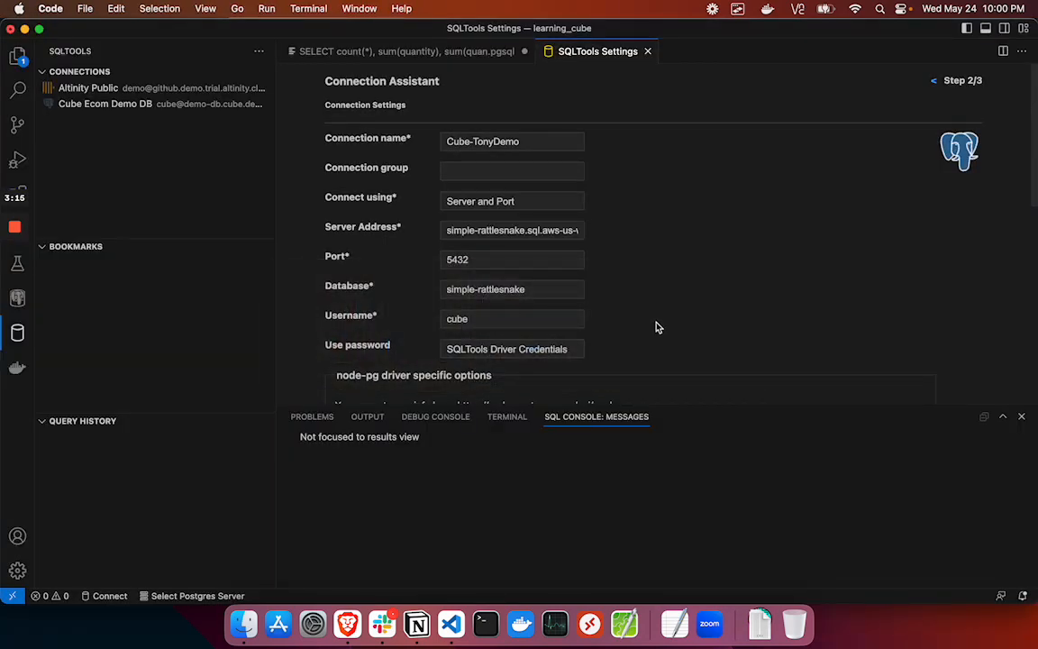
# - Test the connection until 'Successfully connected!' appears, then save Cube-TonyDemo
pyautogui.scroll(-3)
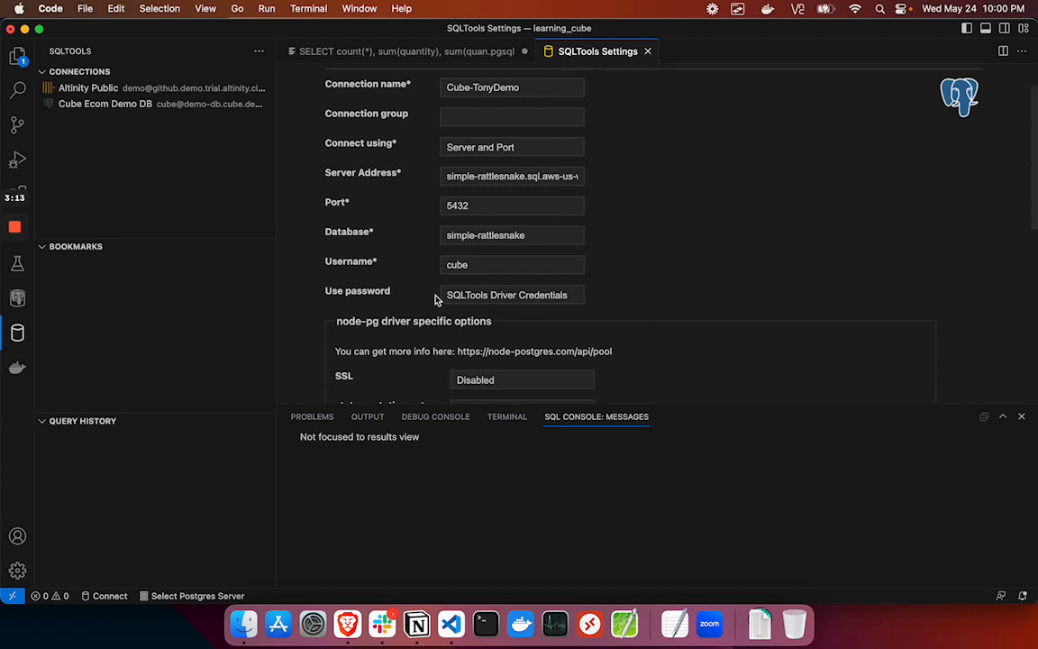
pyautogui.scroll(-3)
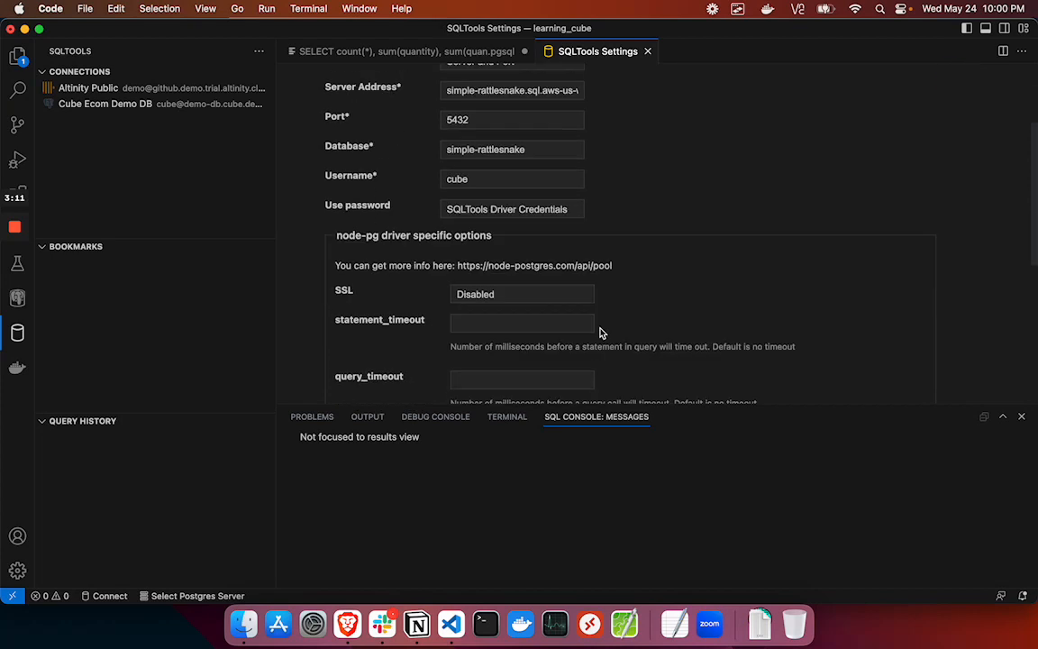
pyautogui.scroll(-3)
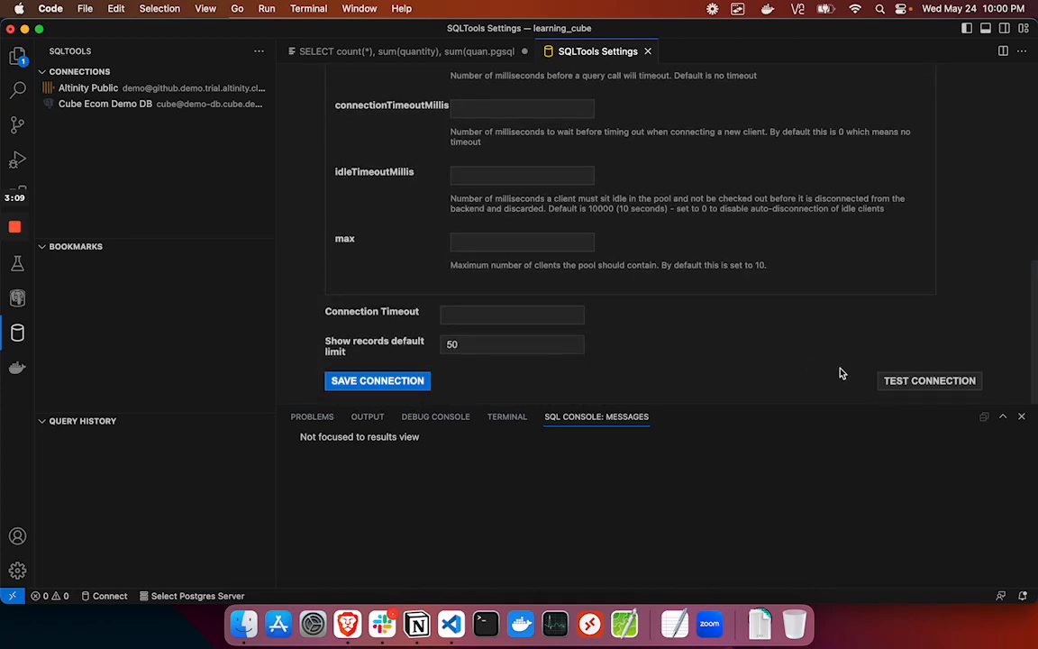
pyautogui.click(929, 380)
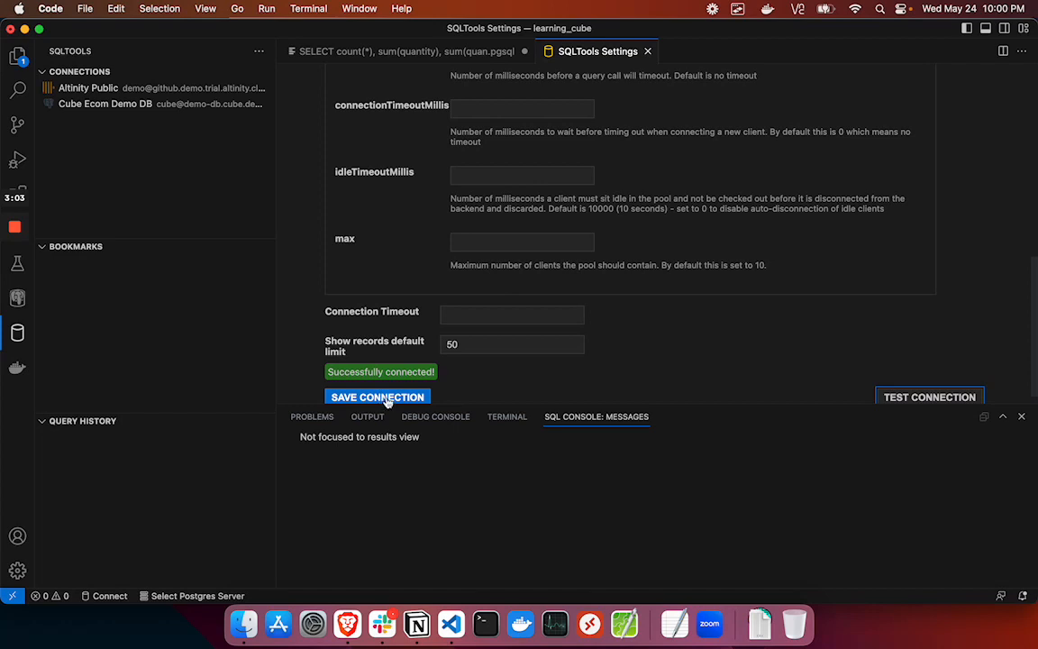
pyautogui.click(376, 396)
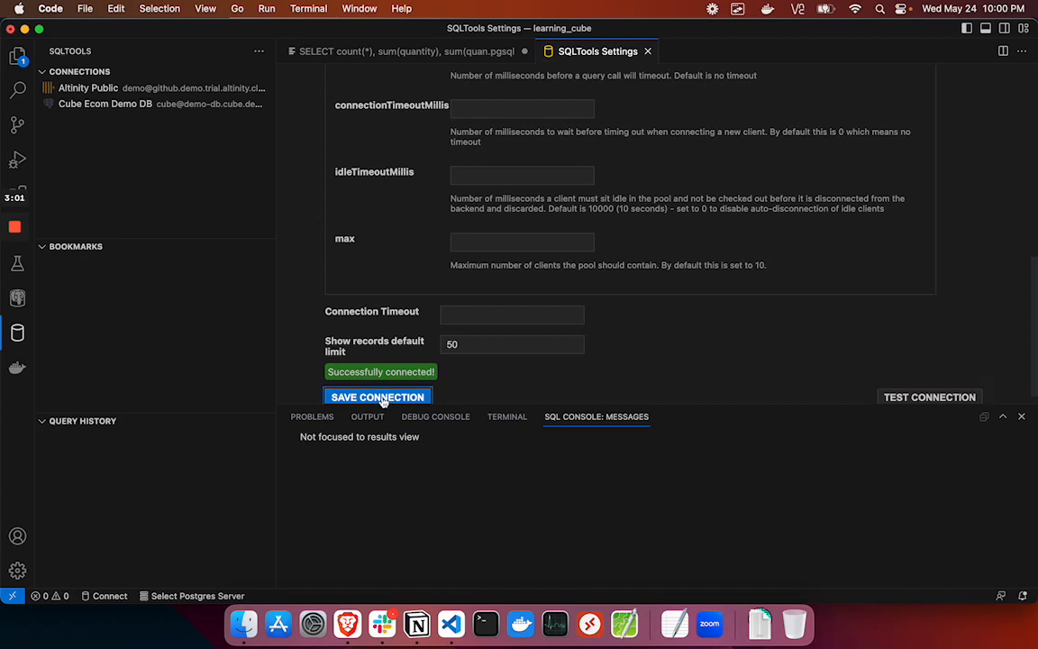
pyautogui.click(377, 397)
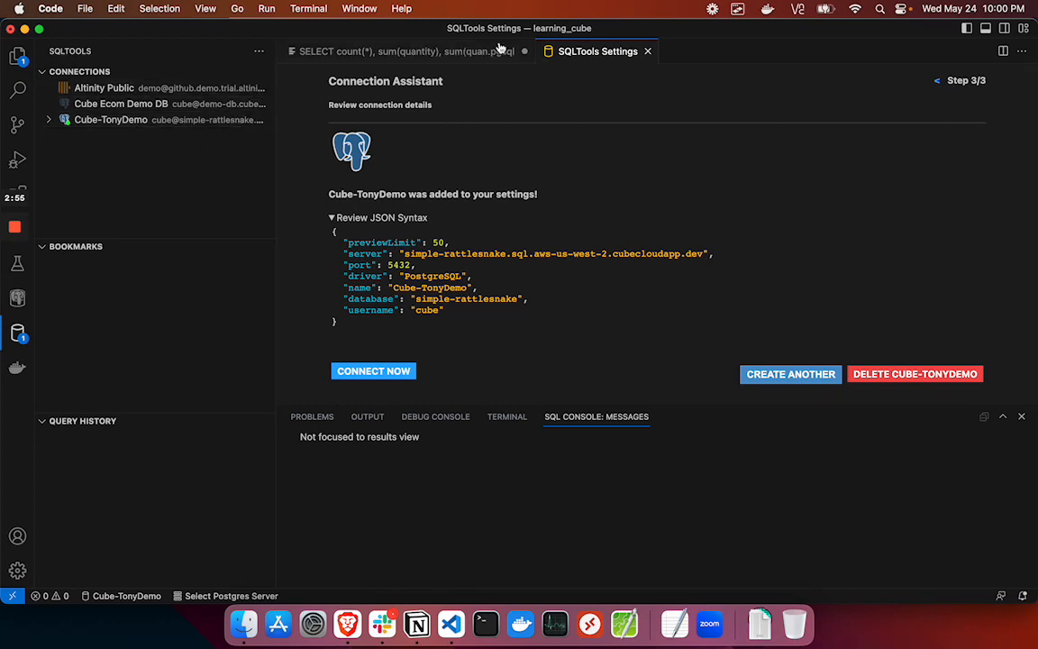
pyautogui.moveTo(467, 90)
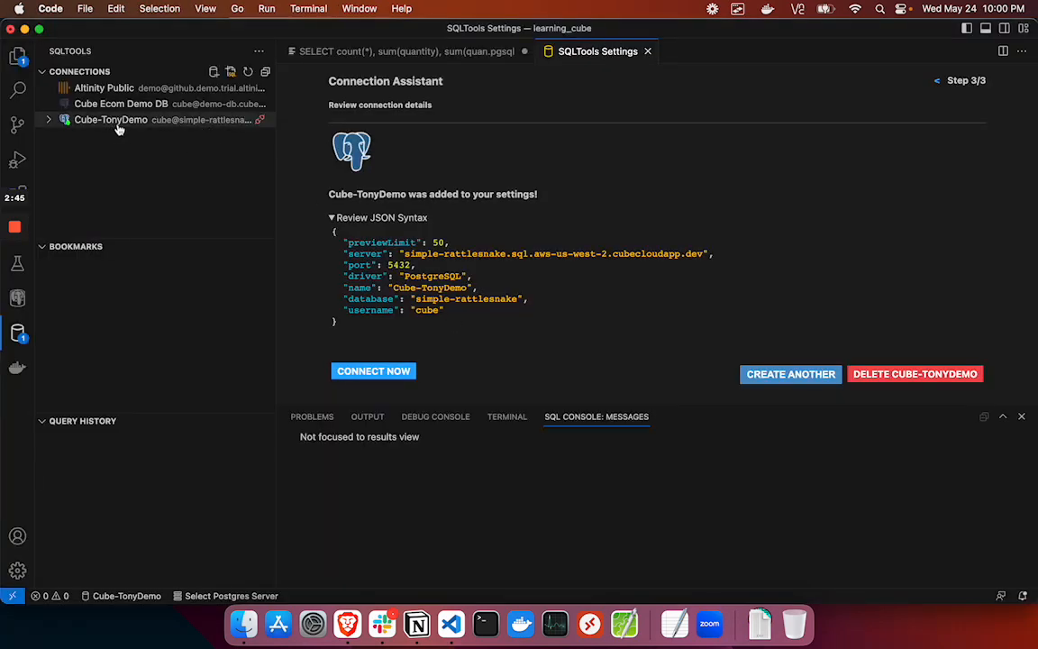
# - Connect to Cube-TonyDemo to expose simple-rattlesnake, then return to the .pgsql query file
pyautogui.click(112, 119)
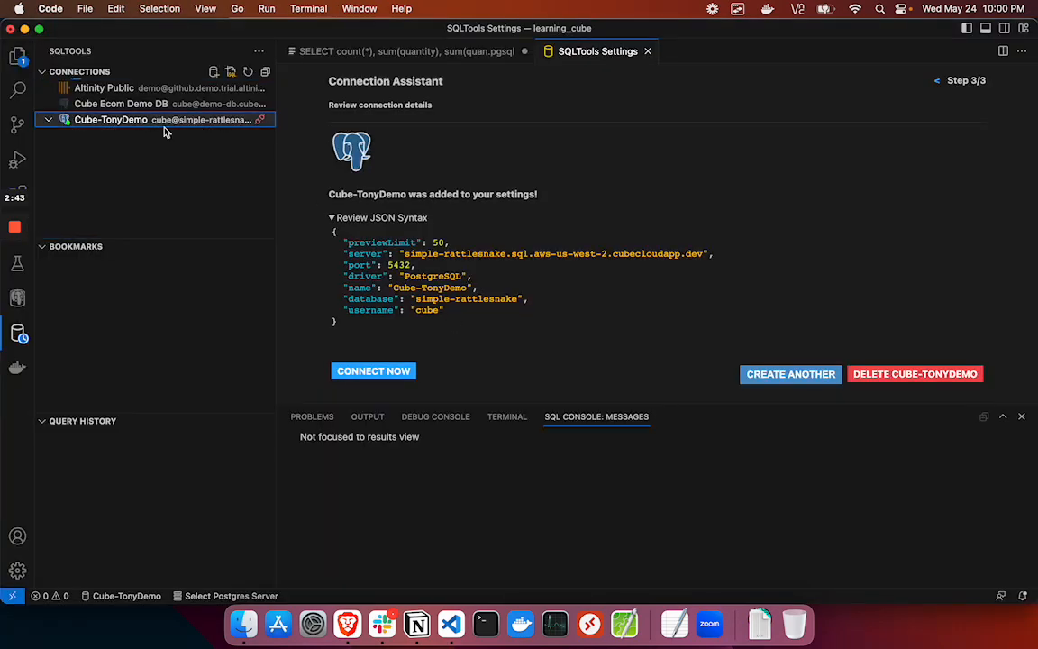
pyautogui.click(110, 118)
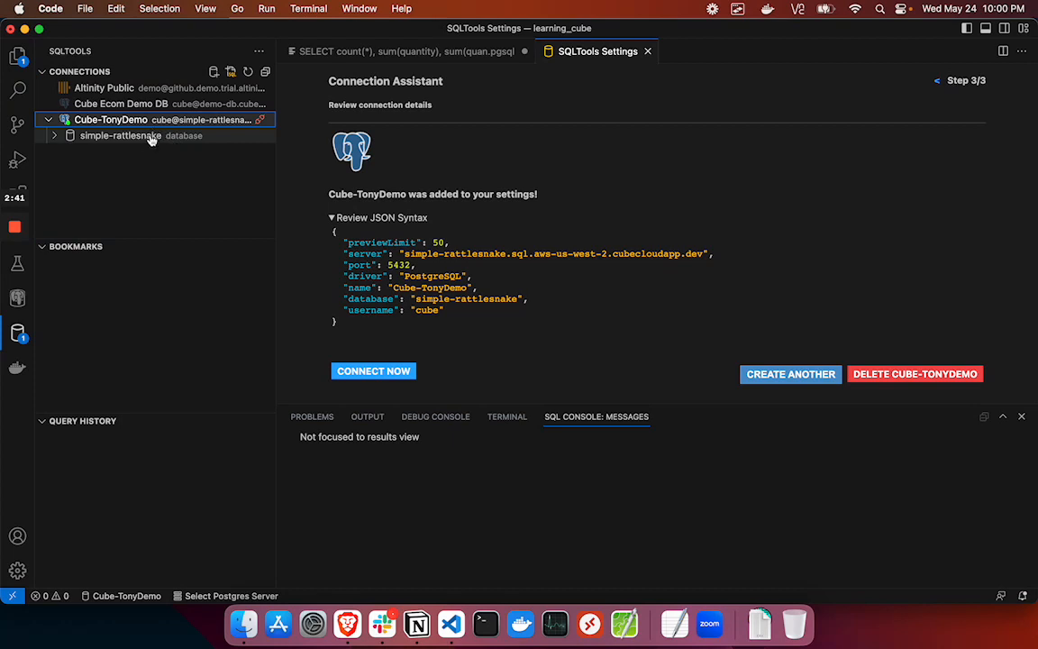
pyautogui.click(405, 50)
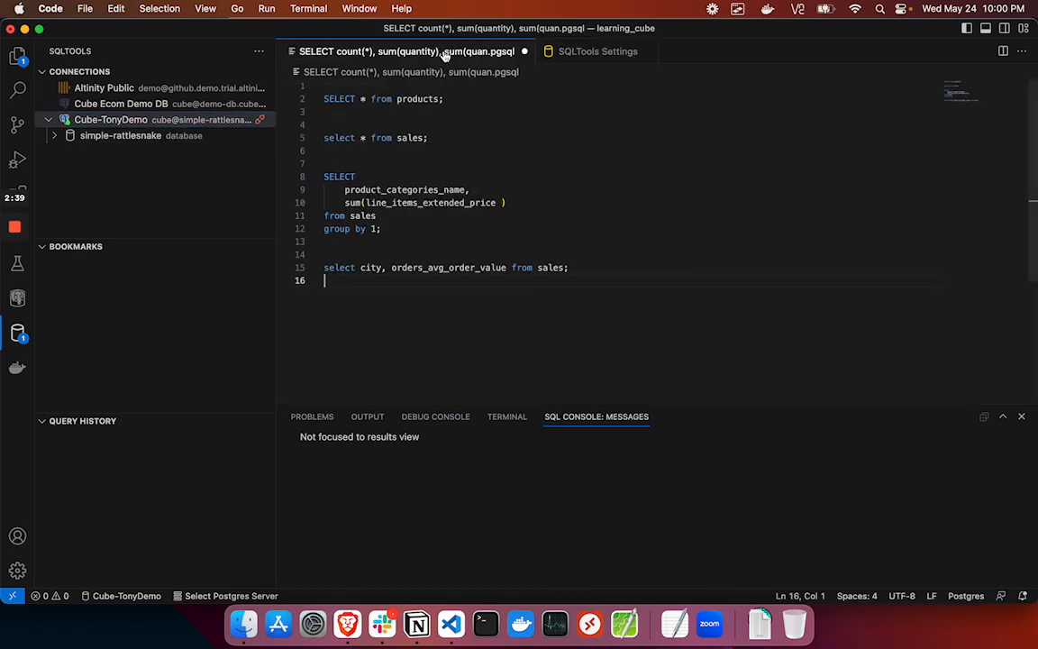
# - Run the SELECT * from products query against Cube-TonyDemo
pyautogui.tripleClick(382, 99)
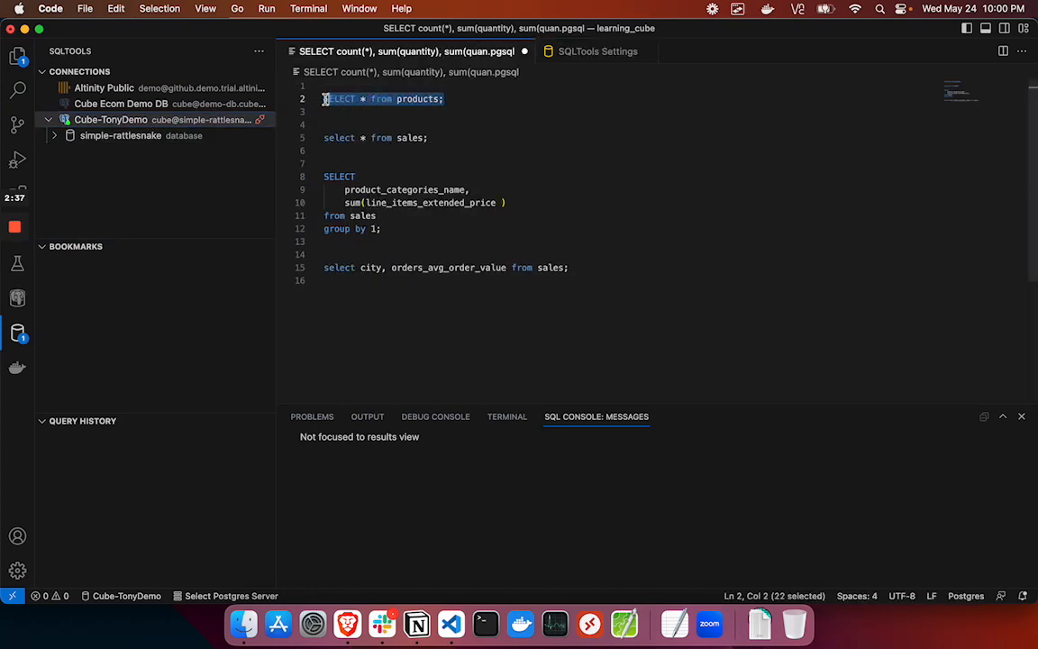
pyautogui.press('cmd+Return')
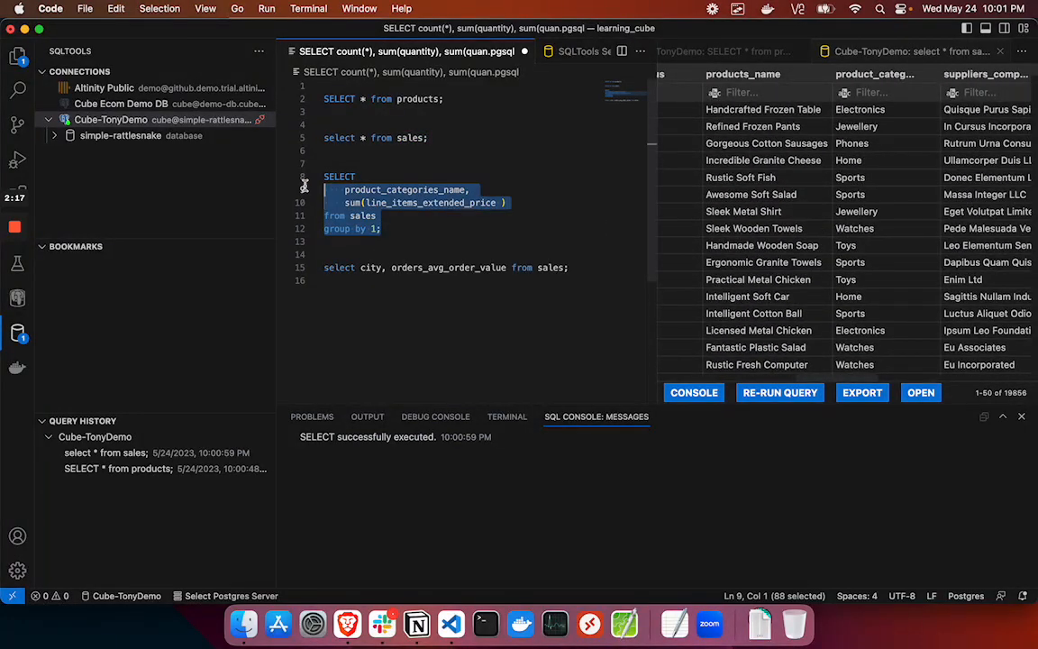
# - Run the sum(line_items_extended_price) by product_categories_name query, then select the city query
pyautogui.doubleClick(339, 176)
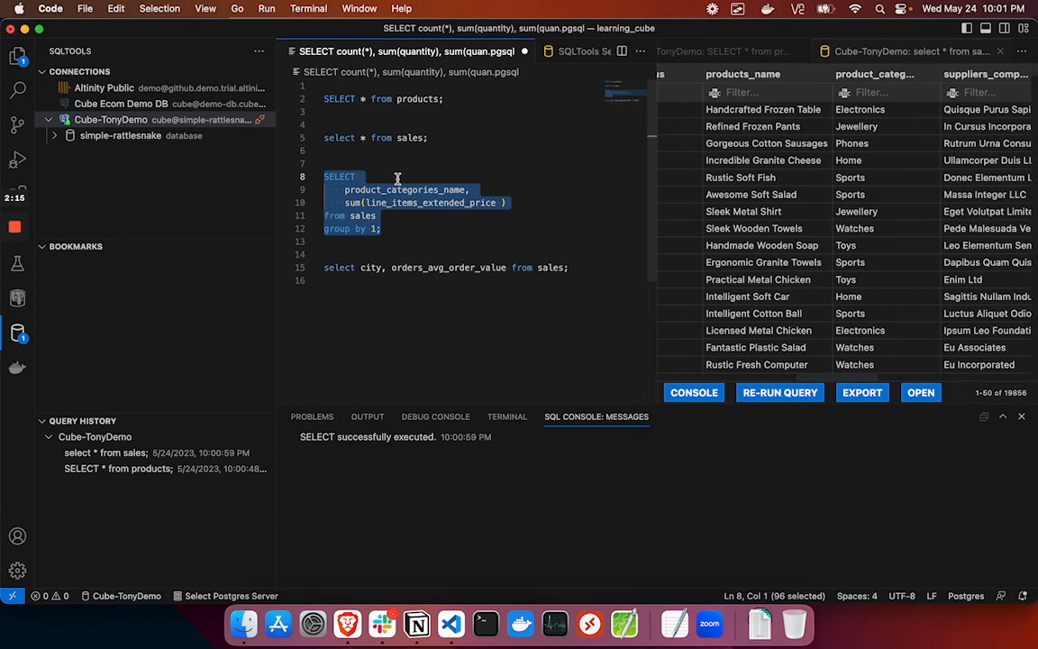
pyautogui.press('cmd+e')
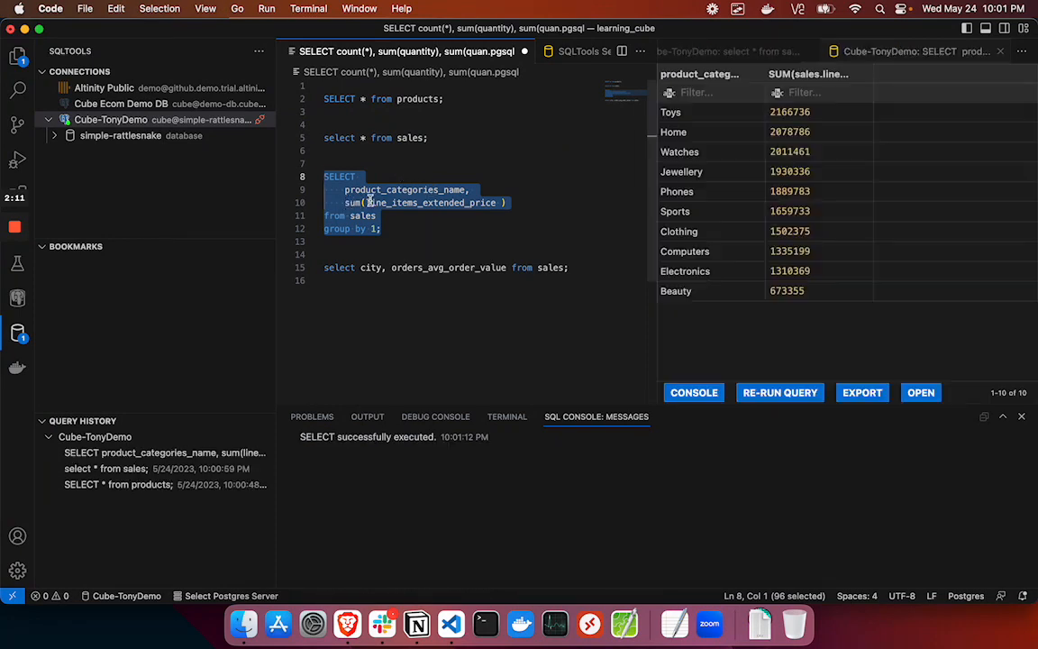
pyautogui.click(377, 217)
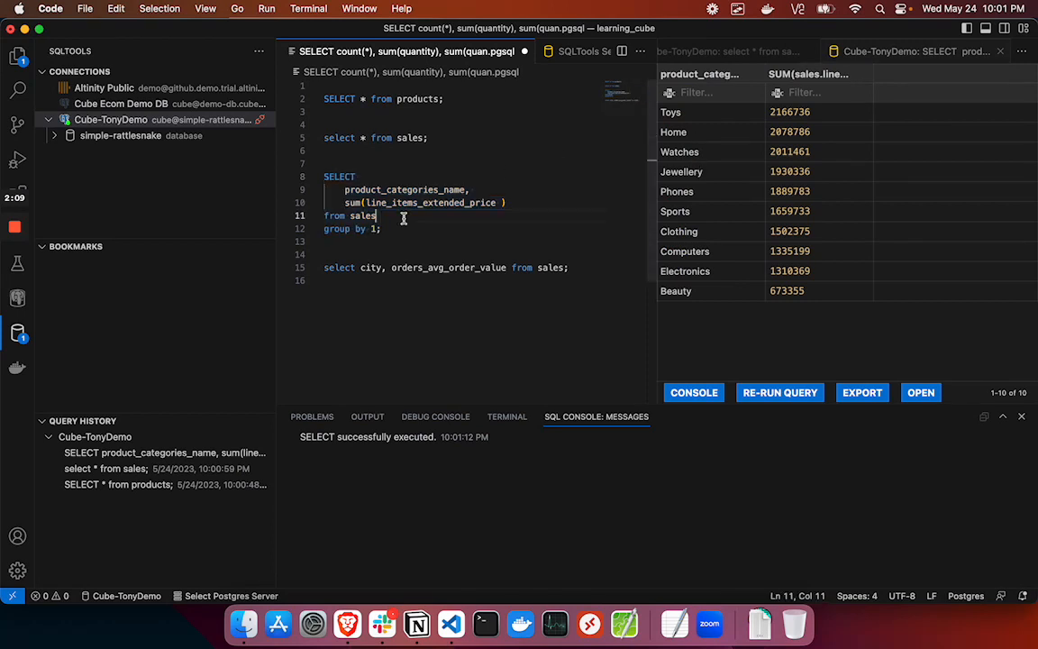
pyautogui.doubleClick(447, 267)
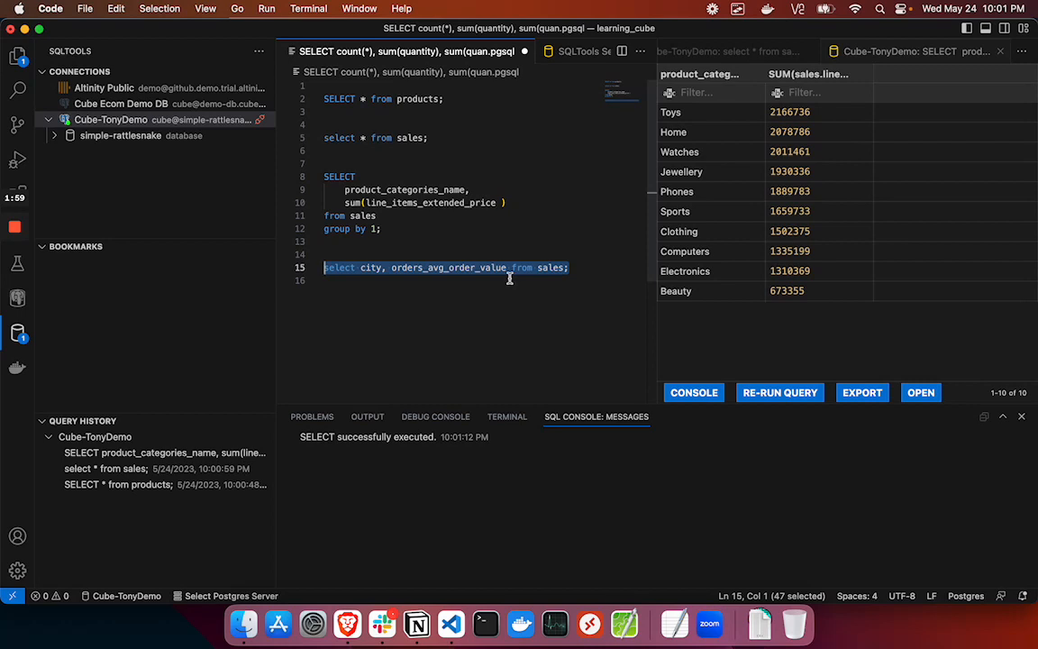
# - Run the select city, orders_avg_order_value from sales query returning eight cities
pyautogui.press('cmd+e')
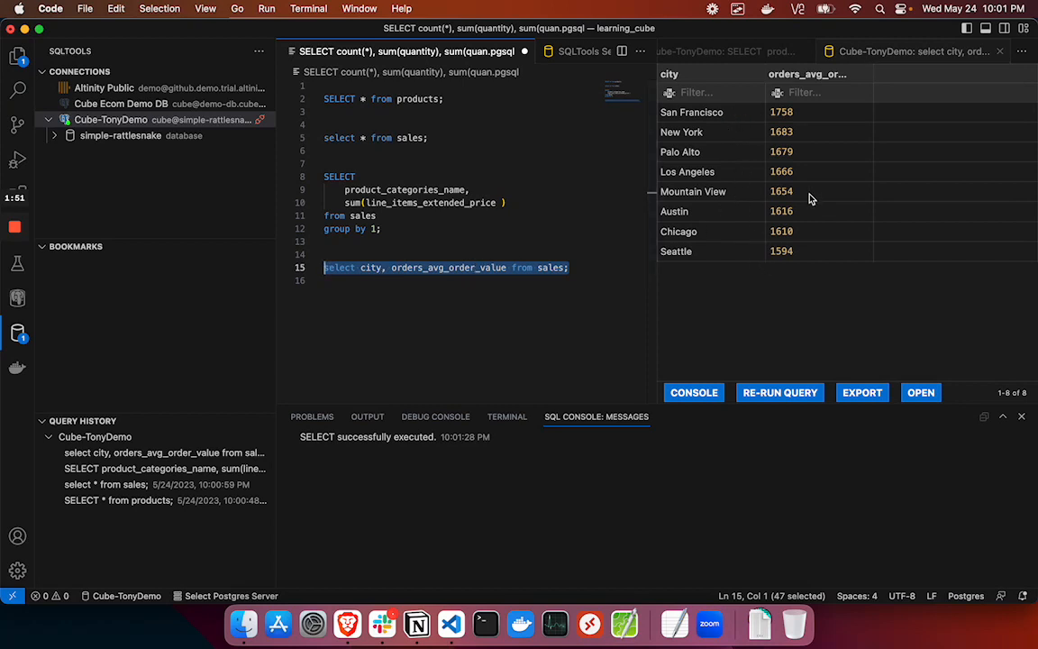
pyautogui.moveTo(778, 315)
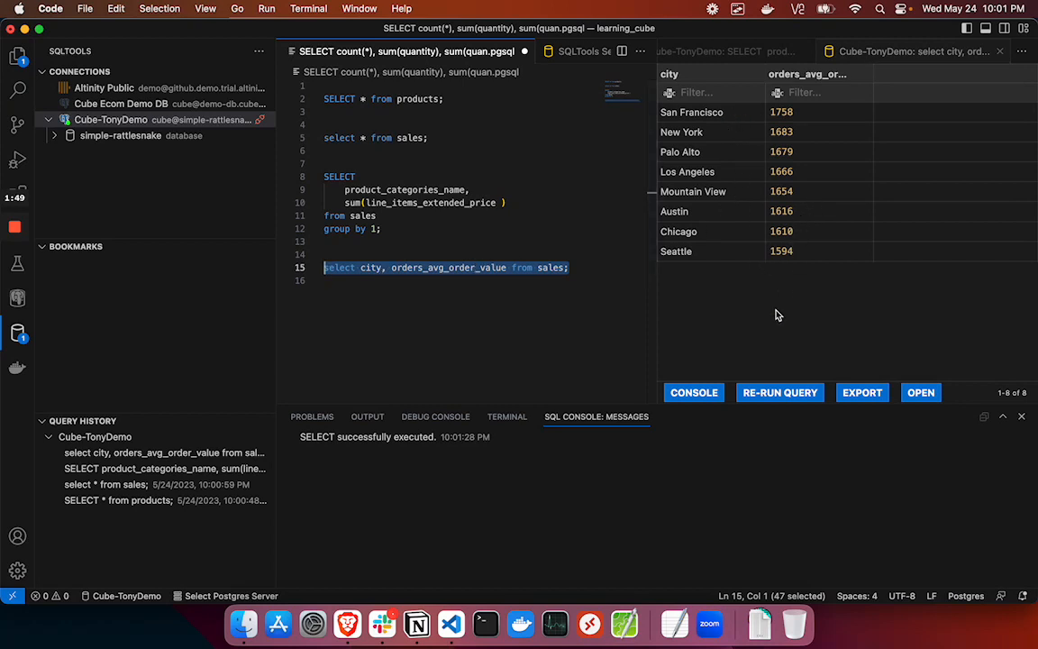
pyautogui.moveTo(695, 308)
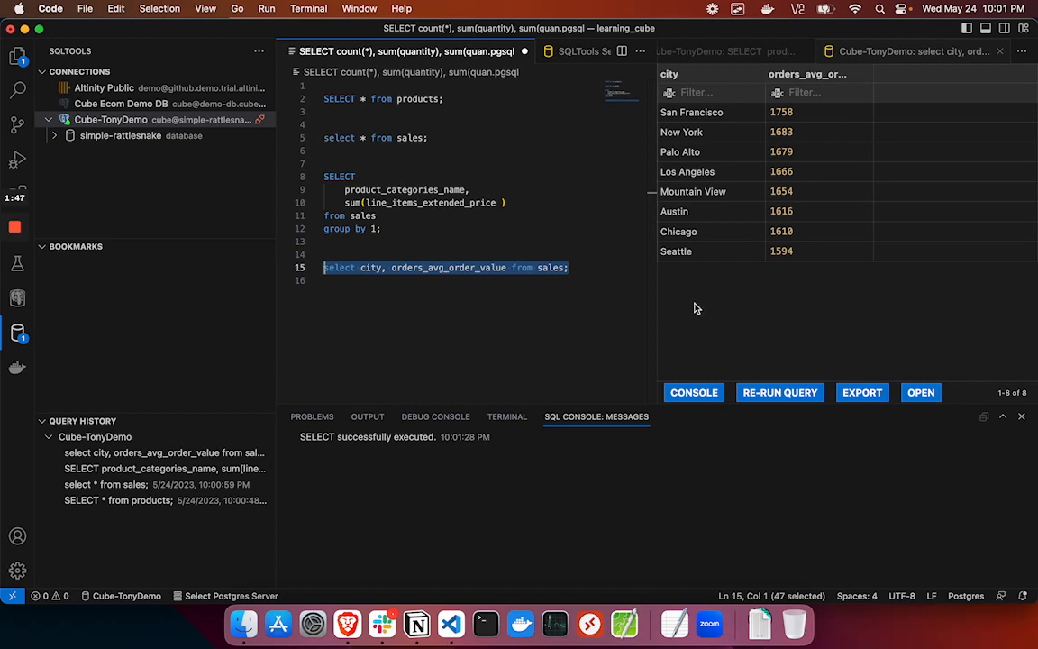
pyautogui.moveTo(605, 321)
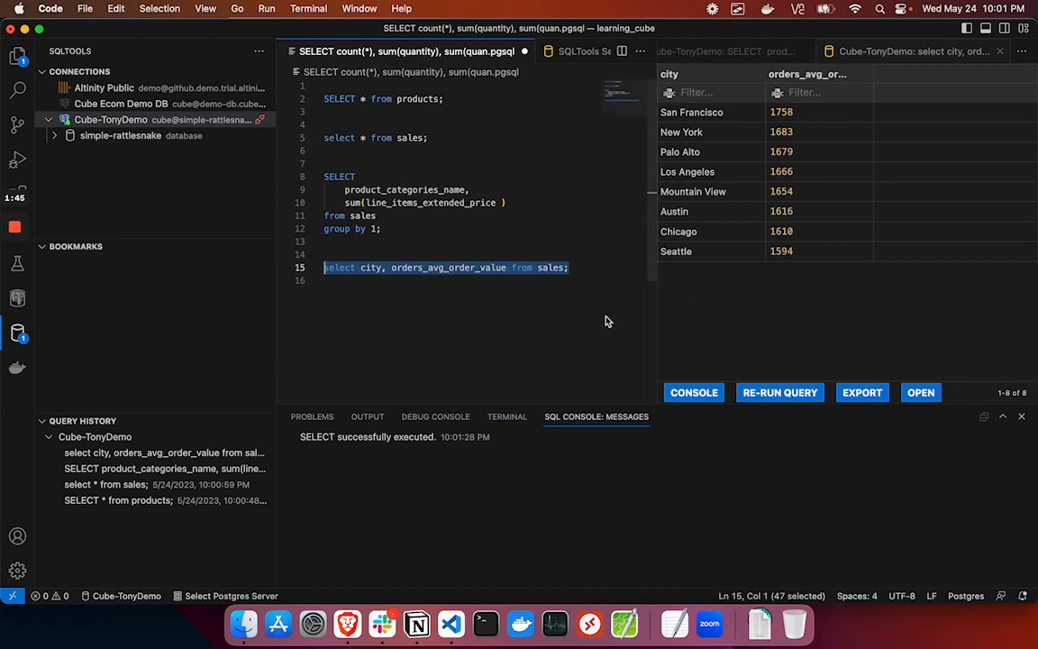
pyautogui.moveTo(622, 313)
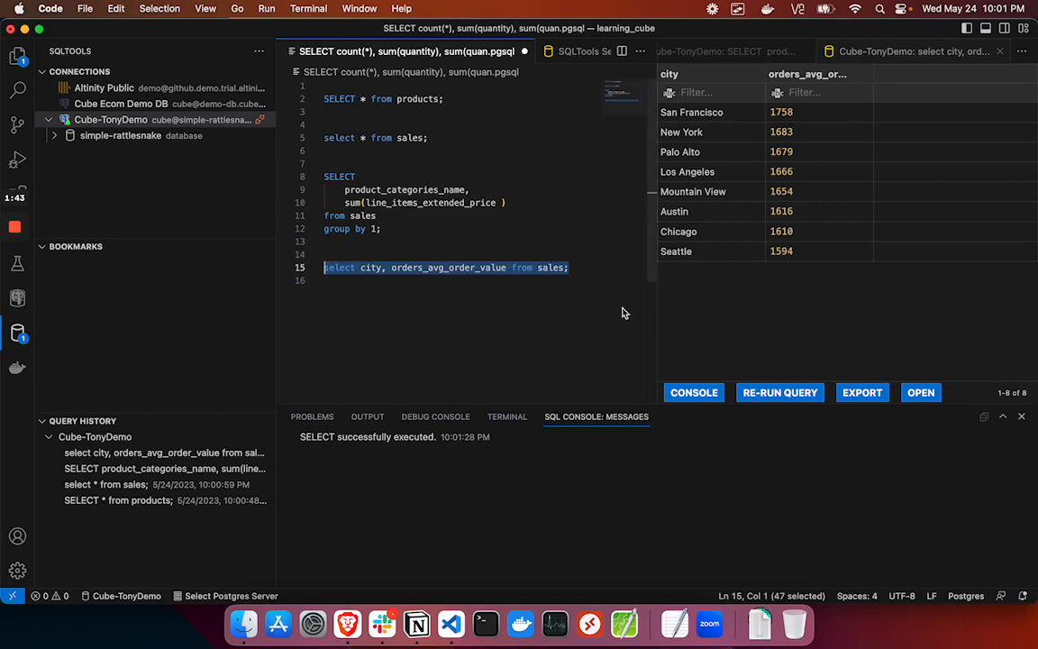